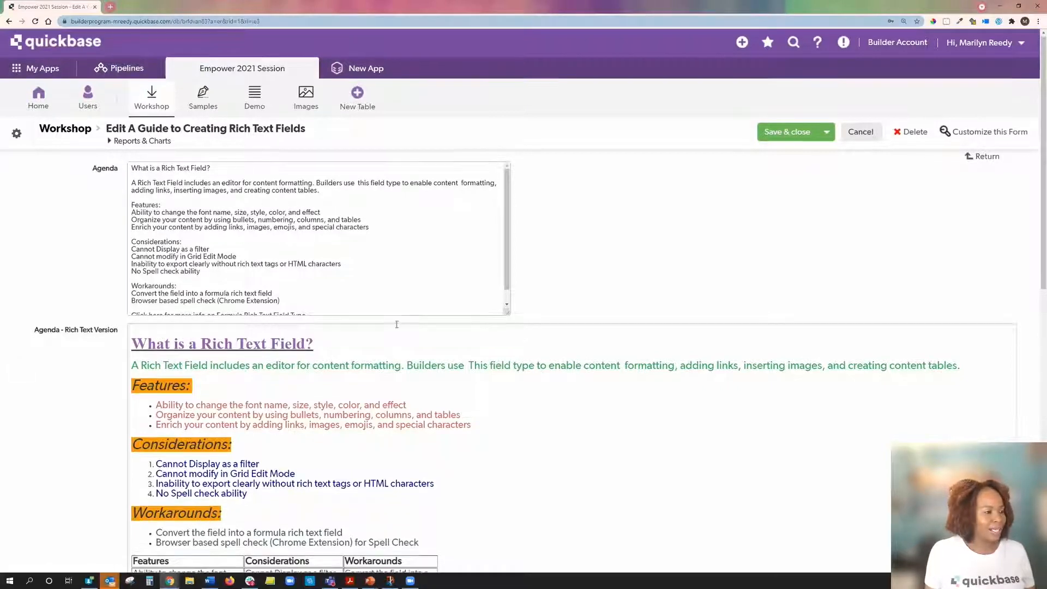
Scroll down to the Rich Text Version field holding the 'What is a Rich Text Field?' heading.
scroll("down", 3)
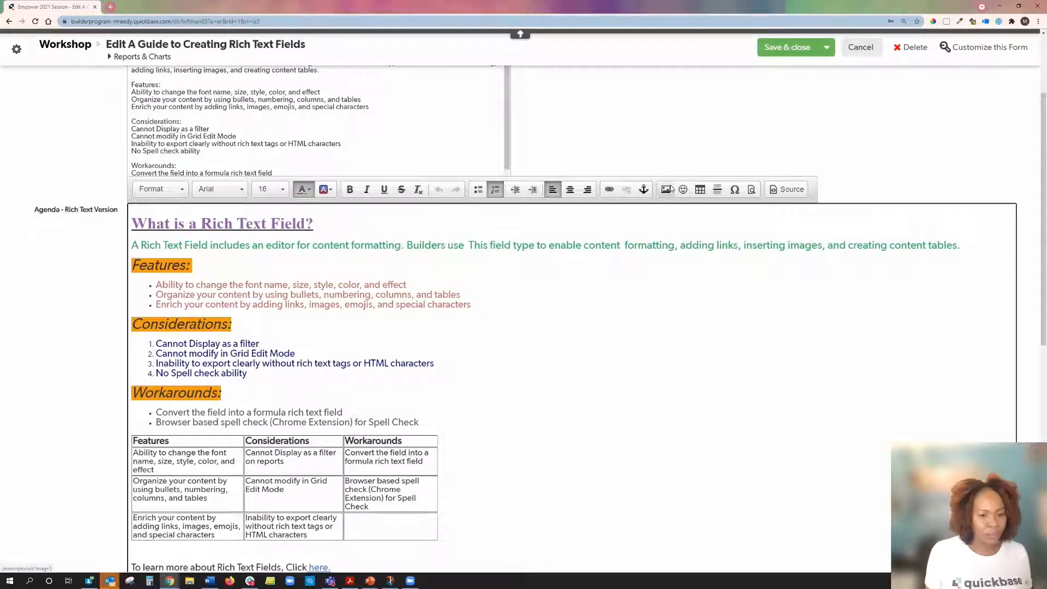
mouse_move(666, 190)
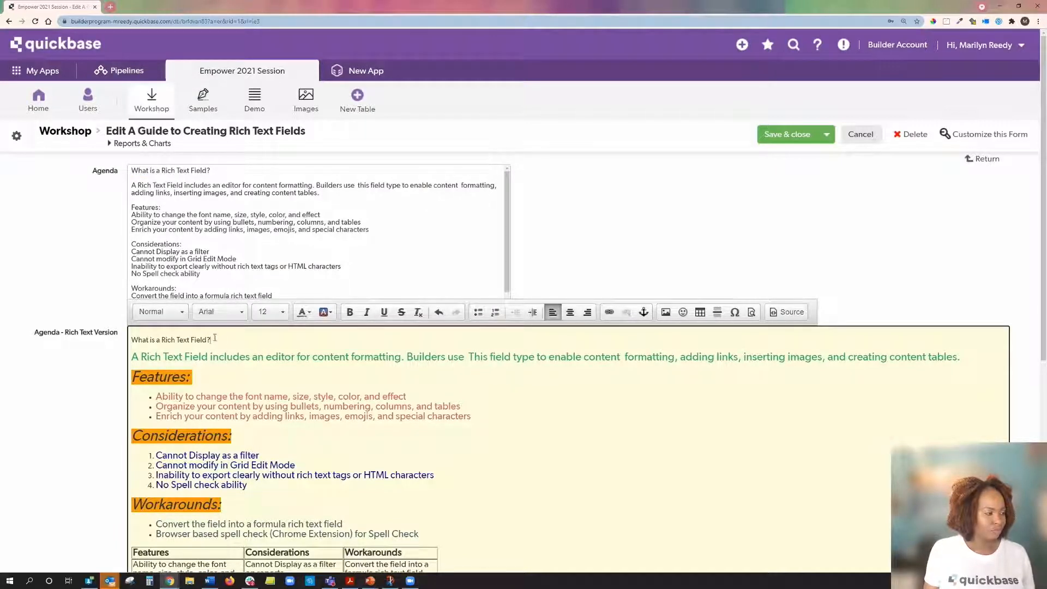
Set the selected heading to Times New Roman, size 26, bold.
triple_click(170, 339)
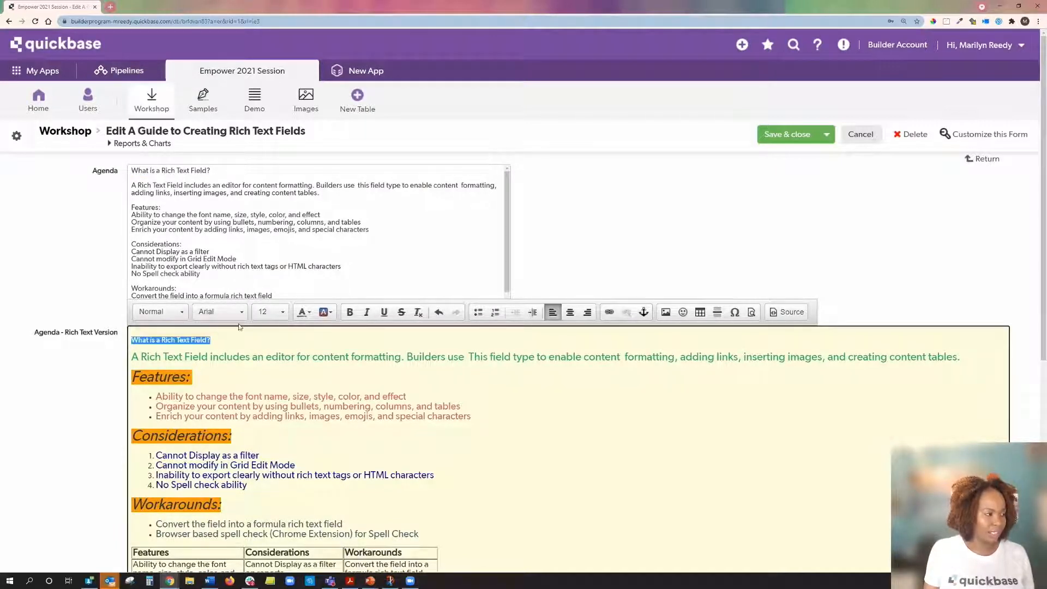
mouse_move(219, 312)
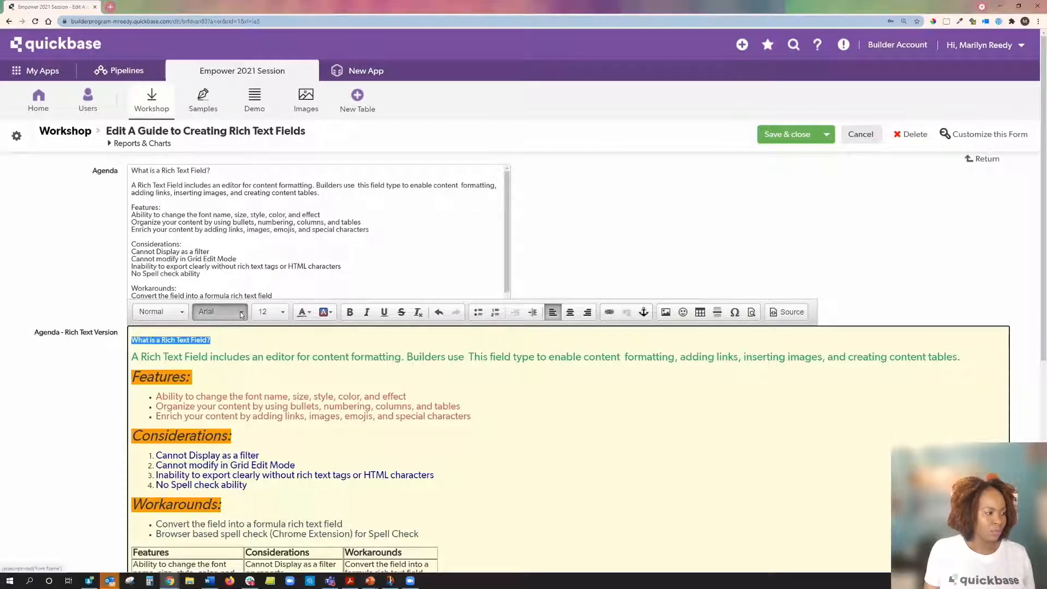
left_click(218, 312)
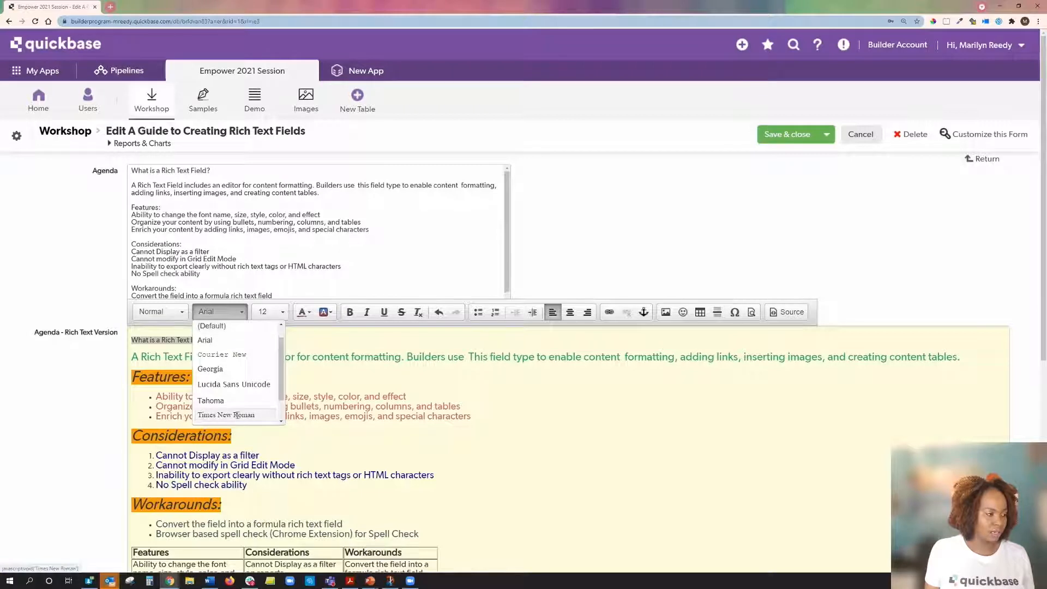
left_click(225, 415)
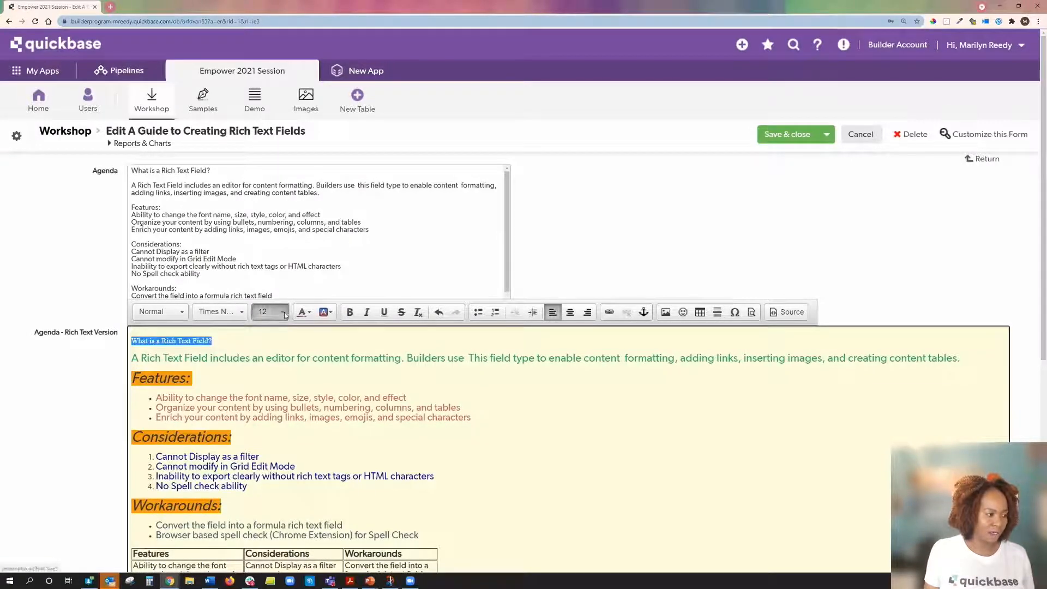
left_click(279, 312)
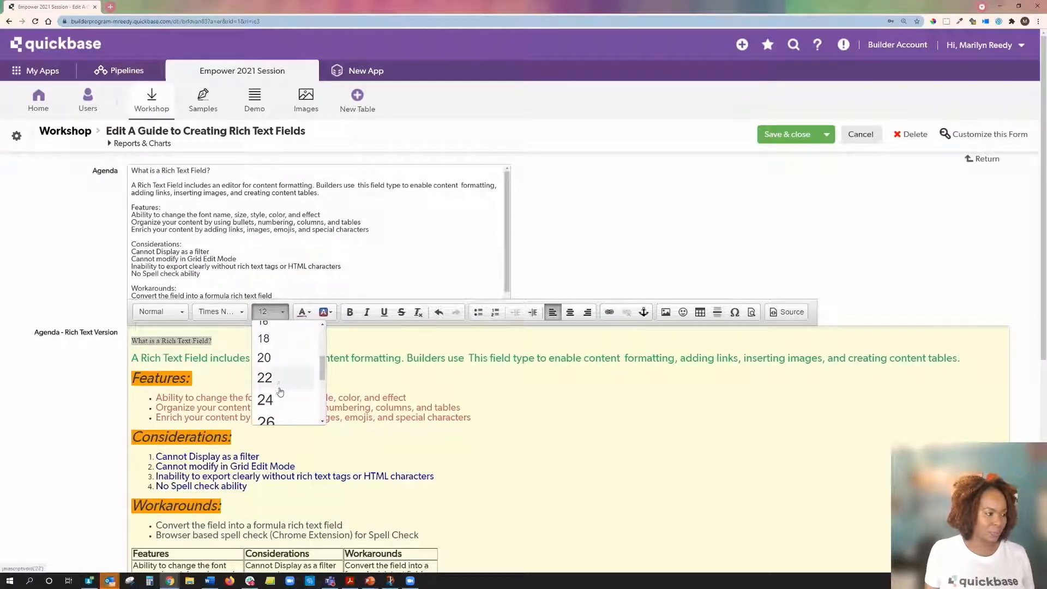
left_click(265, 420)
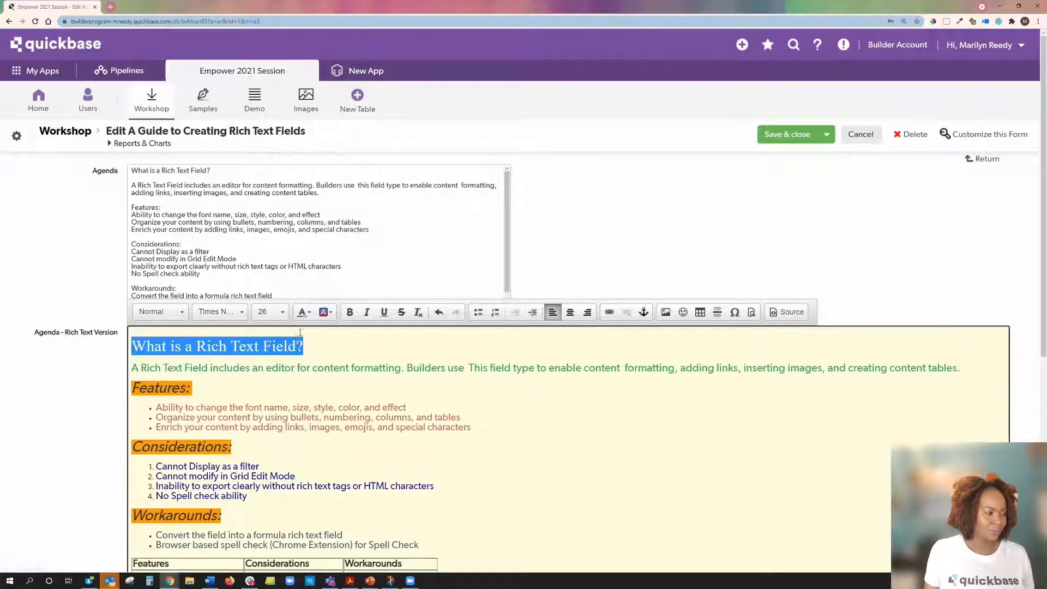
left_click(349, 312)
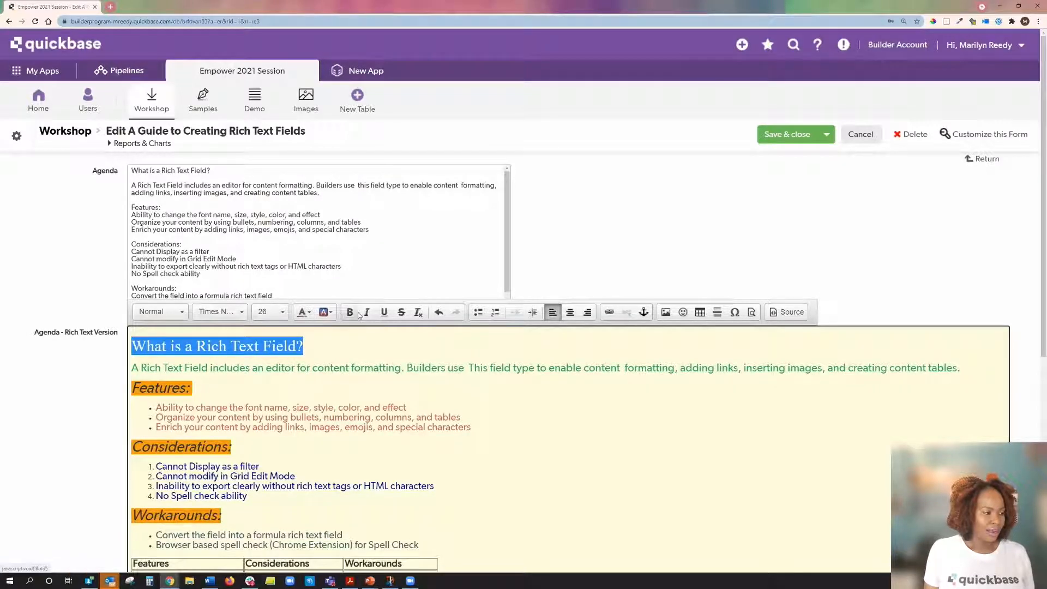
left_click(349, 312)
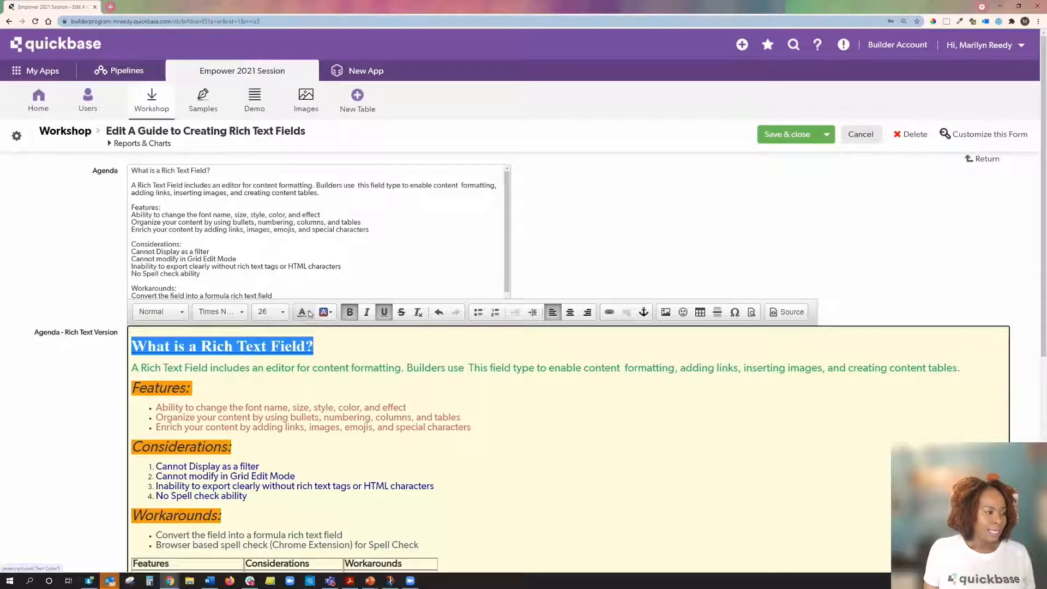
Apply a custom purple text colour to the heading via More Colors.
left_click(301, 312)
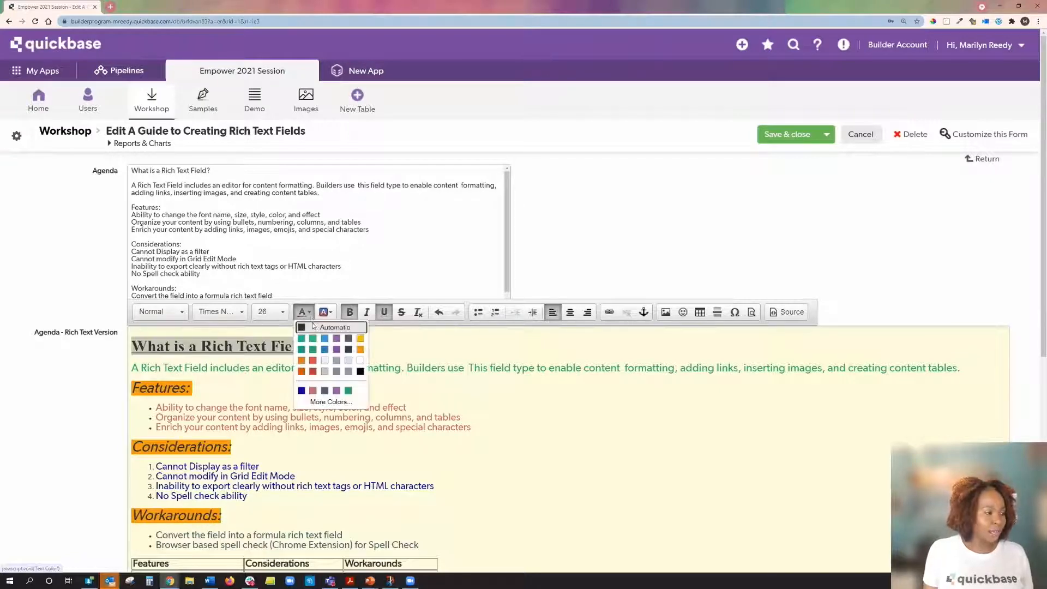
mouse_move(332, 350)
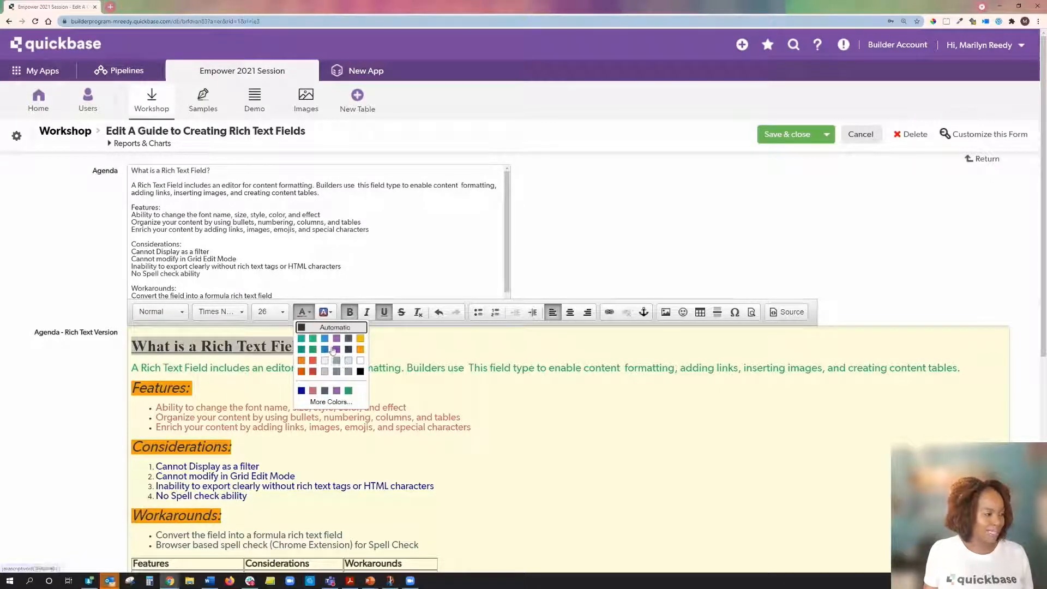
mouse_move(336, 349)
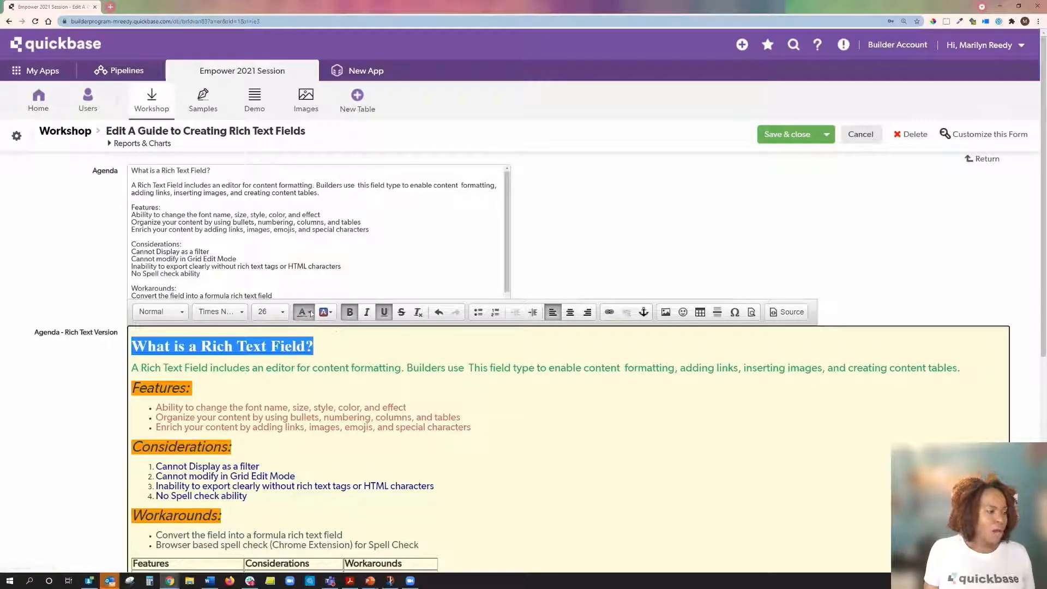
left_click(302, 312)
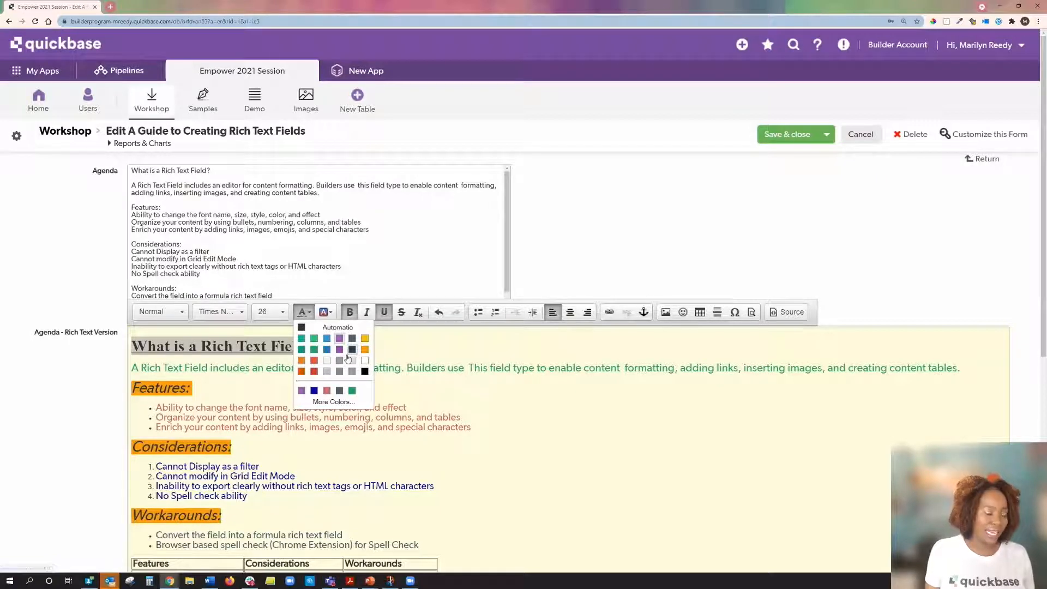
mouse_move(351, 361)
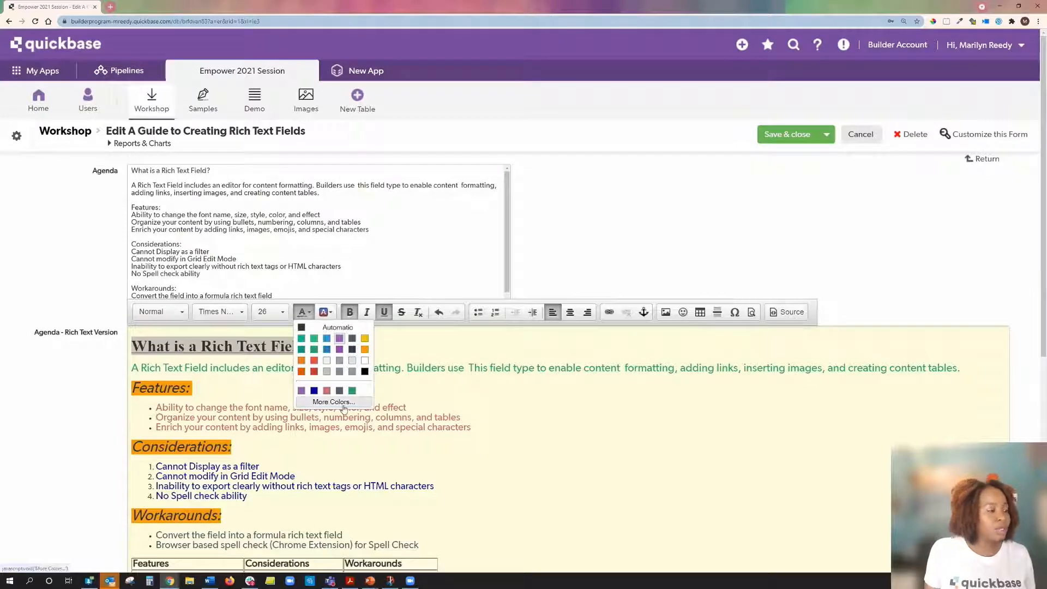
mouse_move(333, 402)
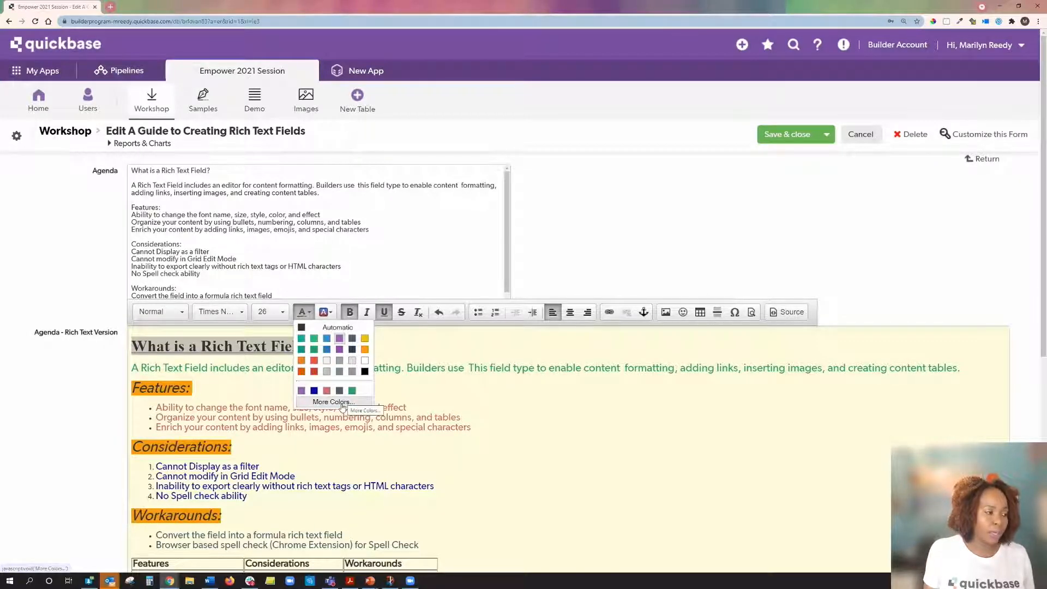
left_click(338, 401)
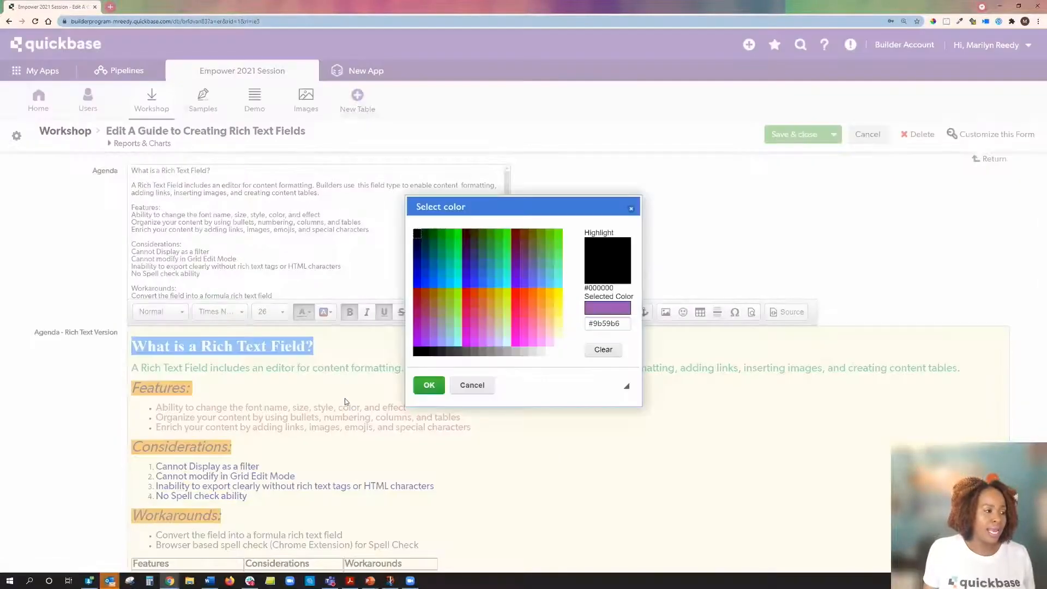
left_click(505, 274)
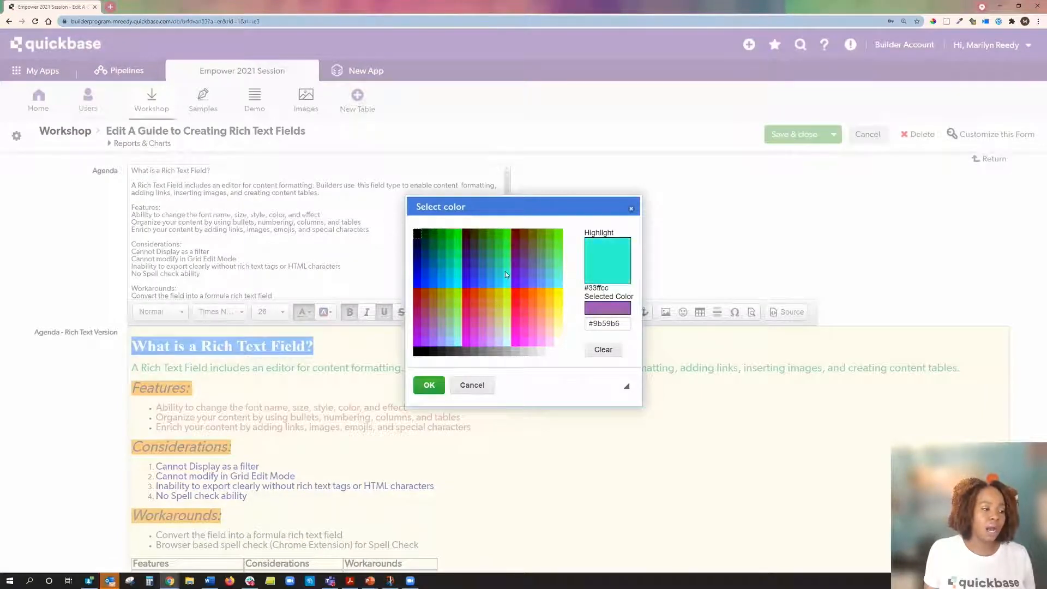
left_click(525, 293)
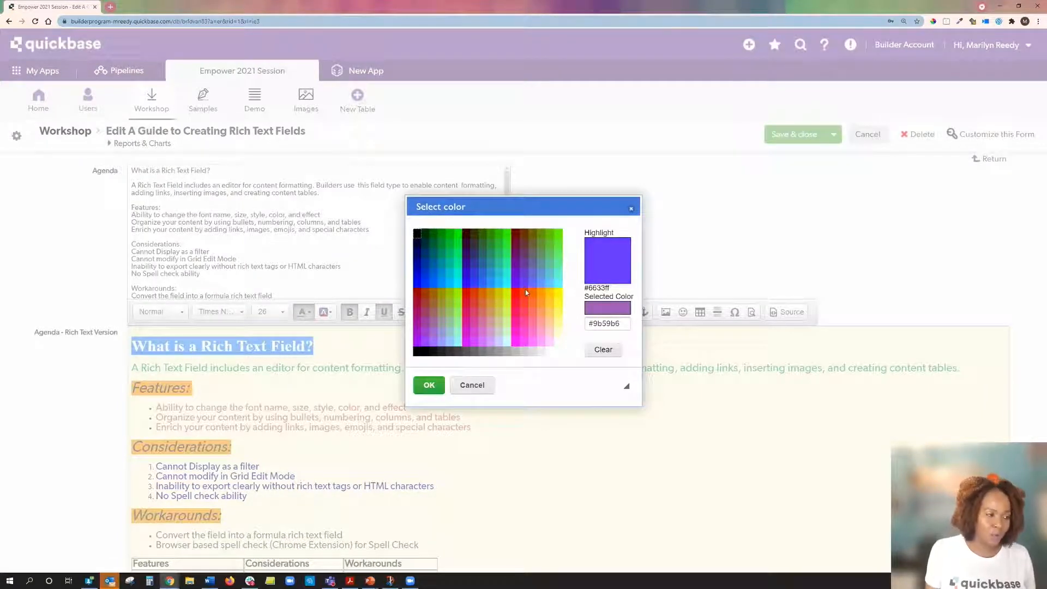
left_click(520, 351)
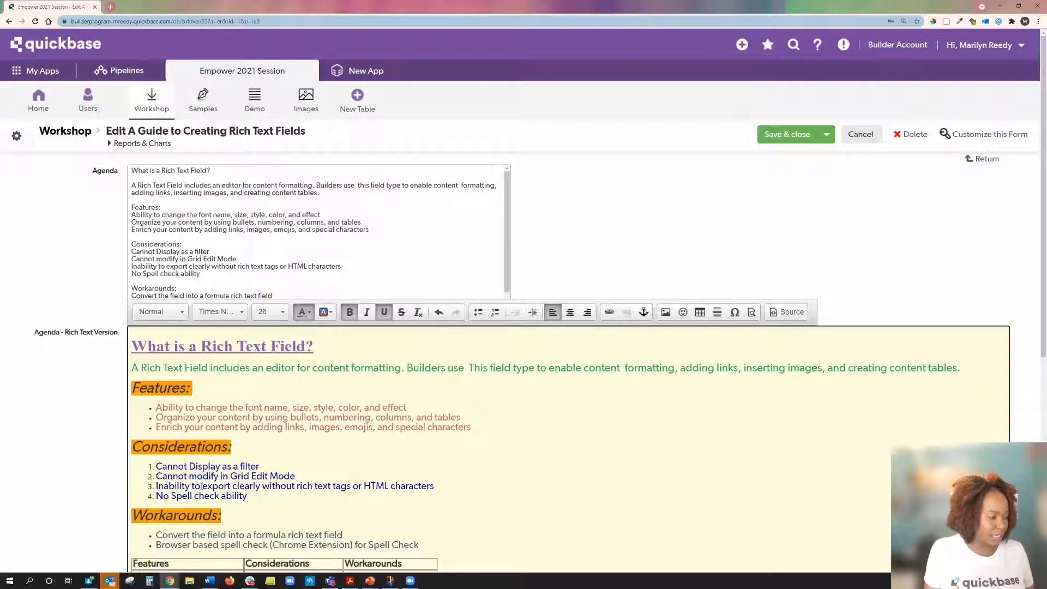
Insert a smiley emoji after 'Workarounds:' and review the field down to the Quickbase logo.
scroll("down", 3)
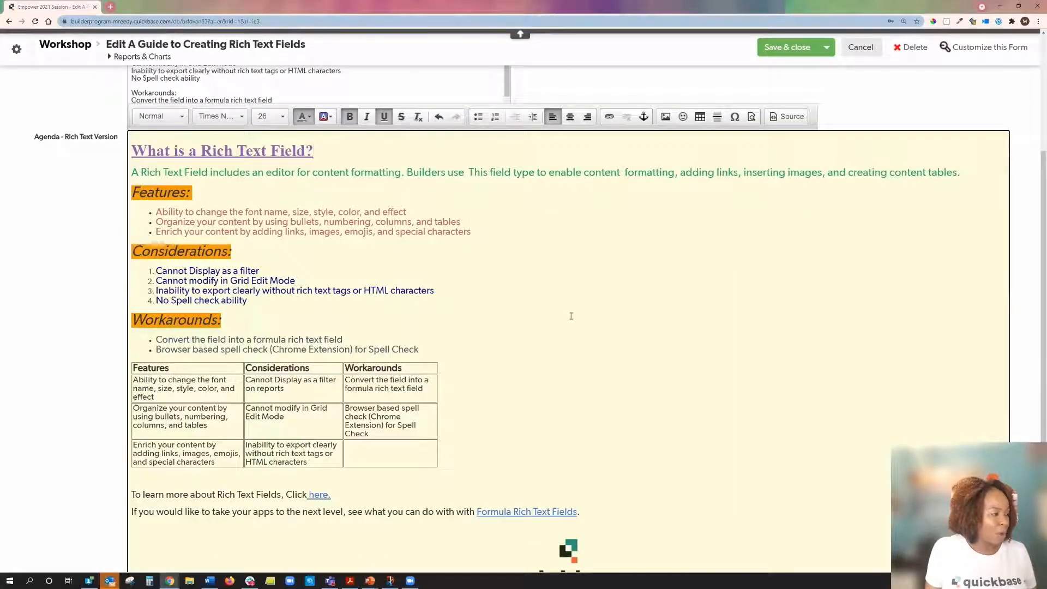
mouse_move(274, 428)
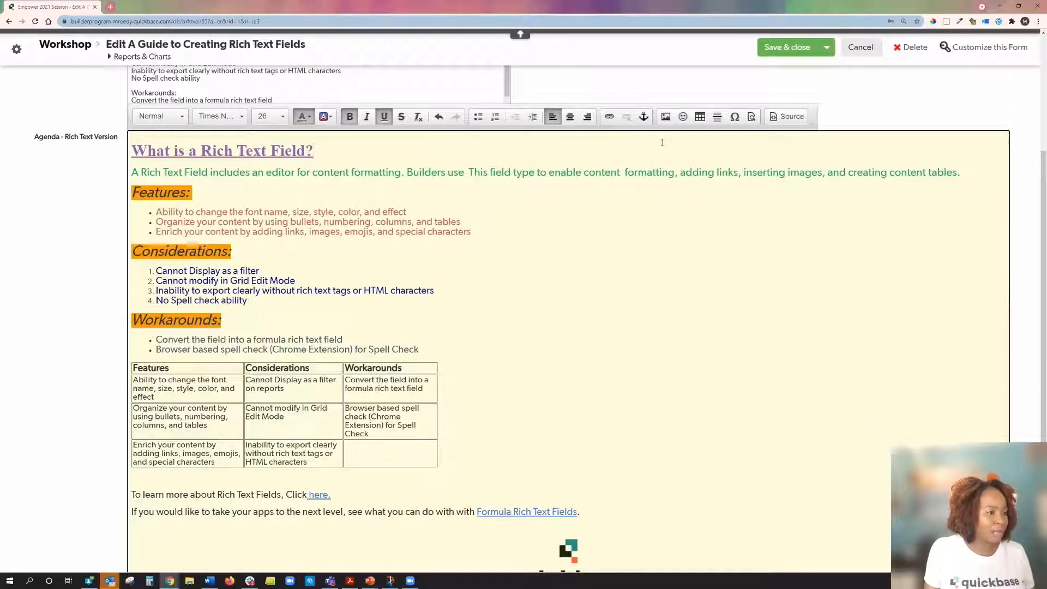
left_click(699, 116)
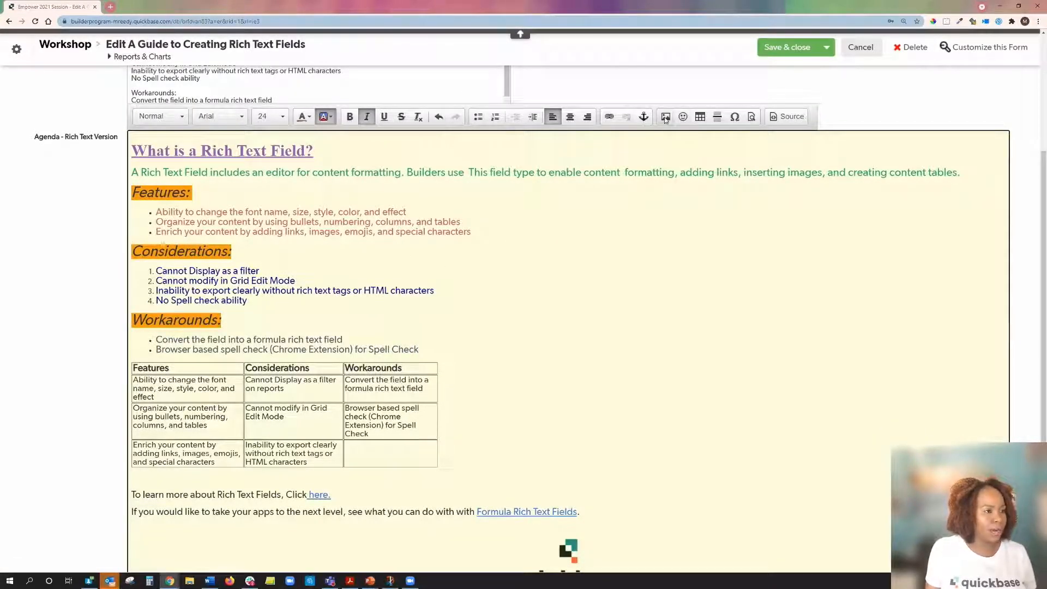
left_click(682, 116)
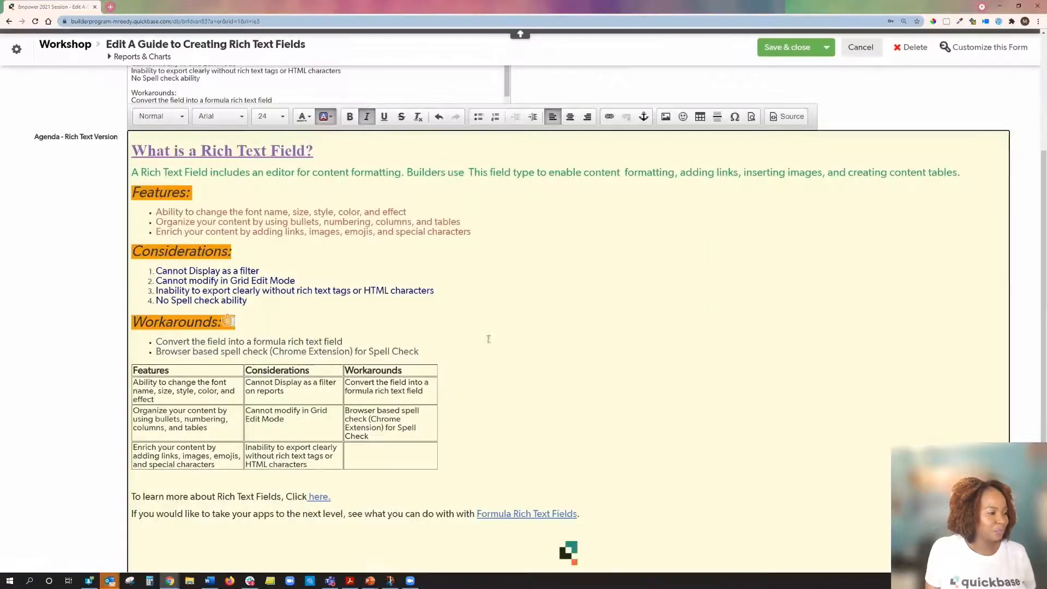
scroll("down", 3)
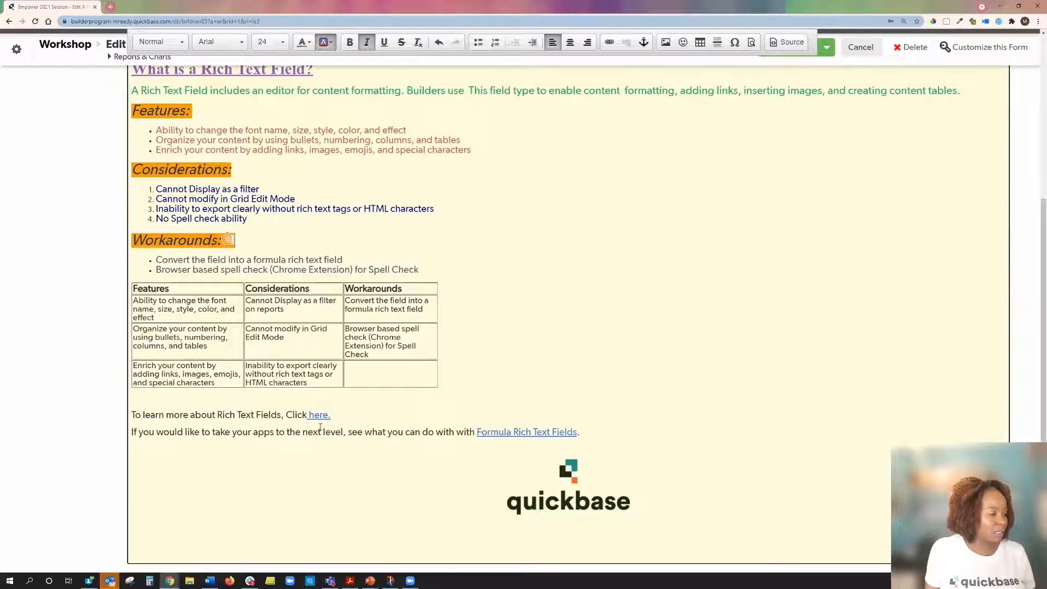
mouse_move(580, 494)
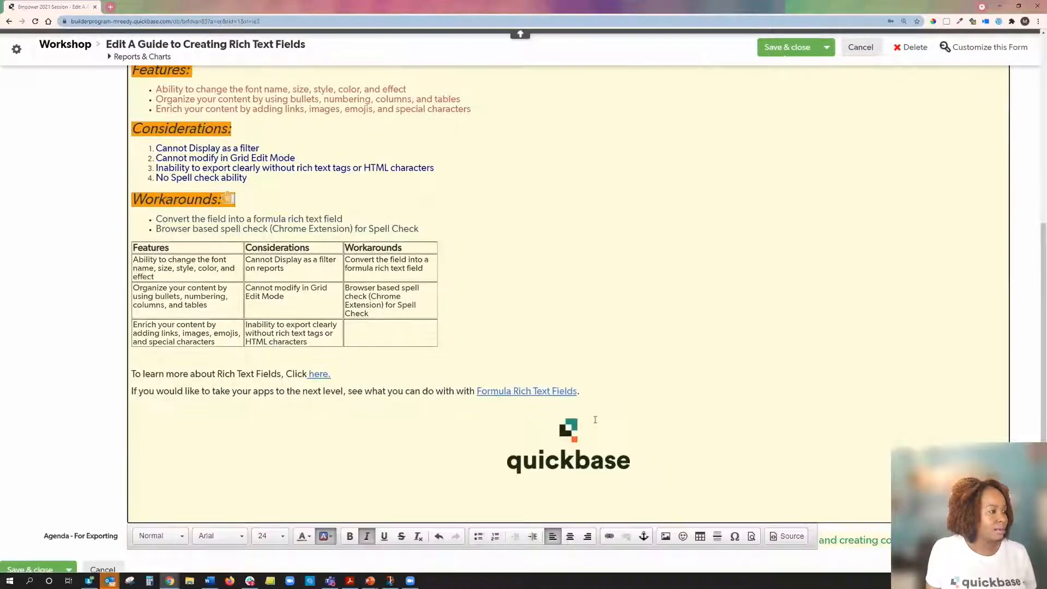
scroll("down", 3)
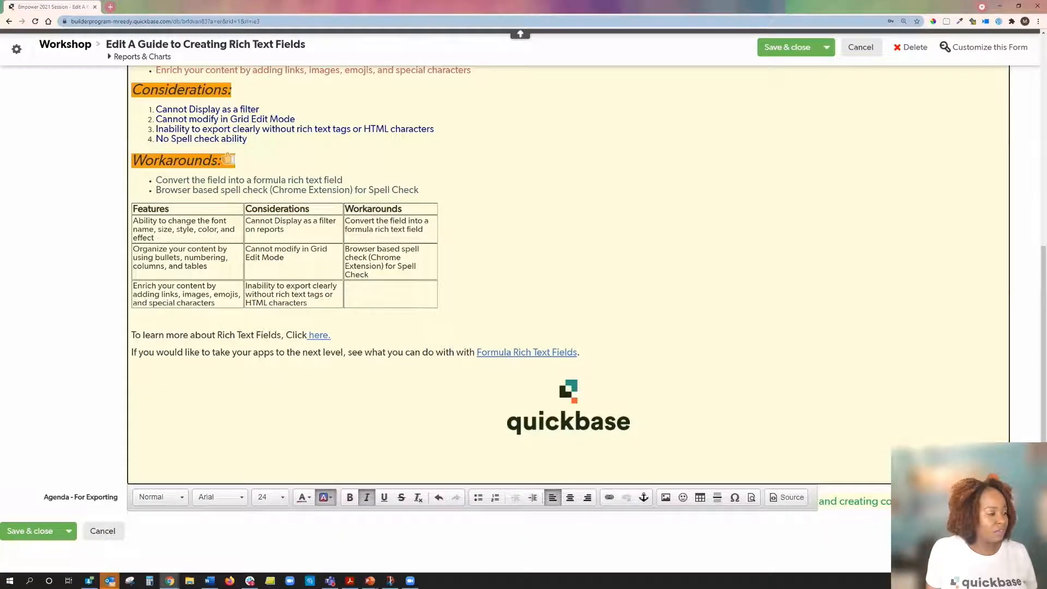
mouse_move(735, 508)
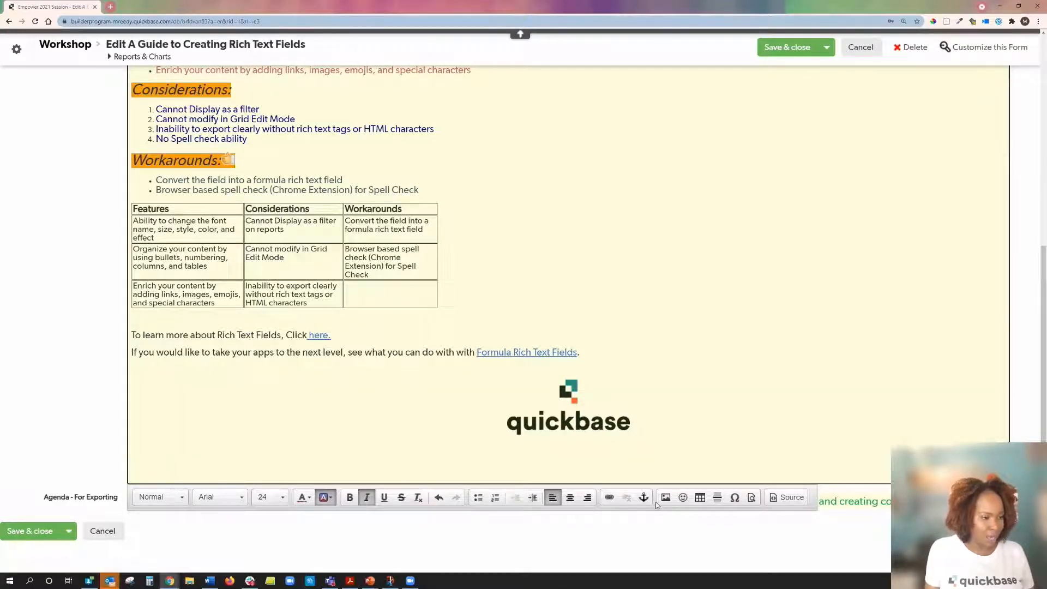
mouse_move(655, 506)
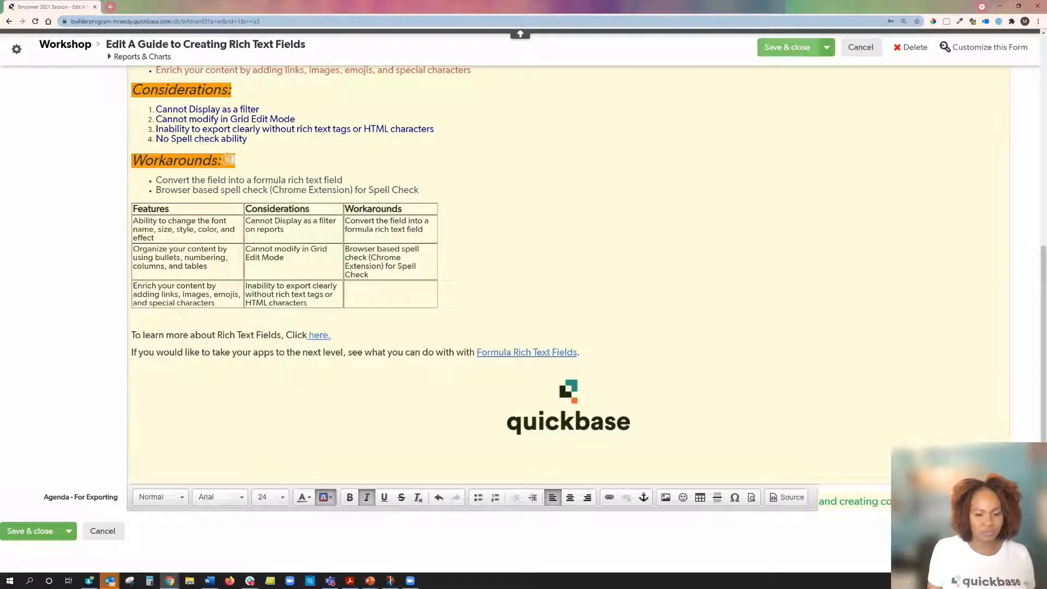
Save and close the record, then return to the Workshop table.
left_click(786, 47)
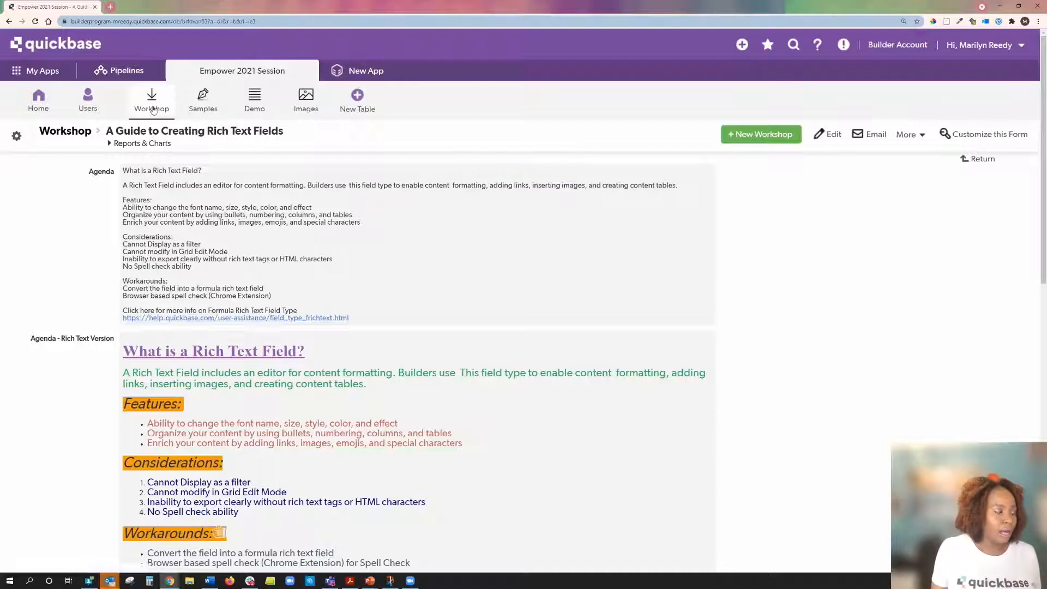
left_click(151, 100)
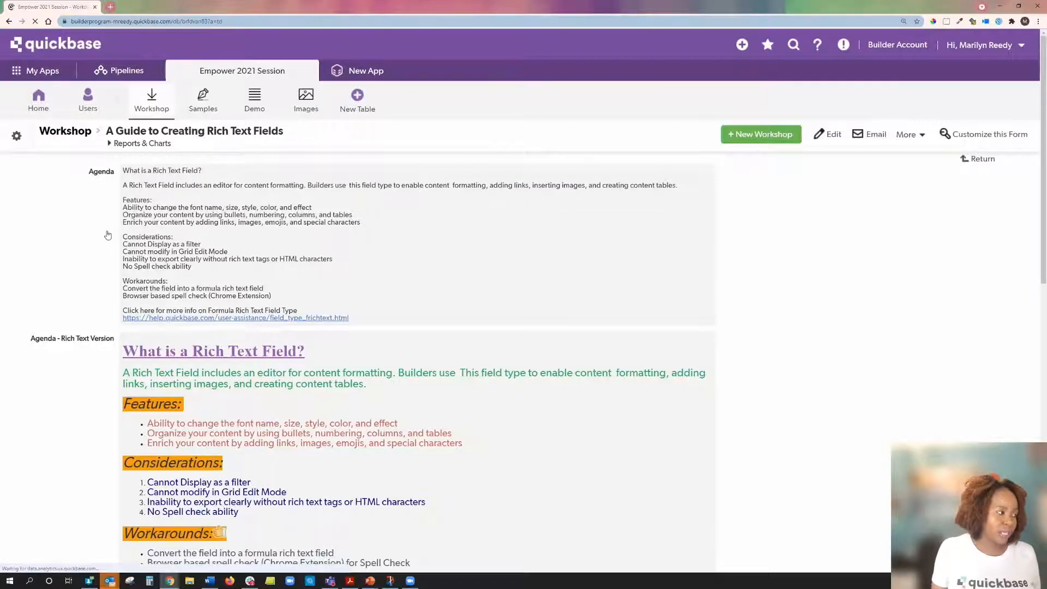